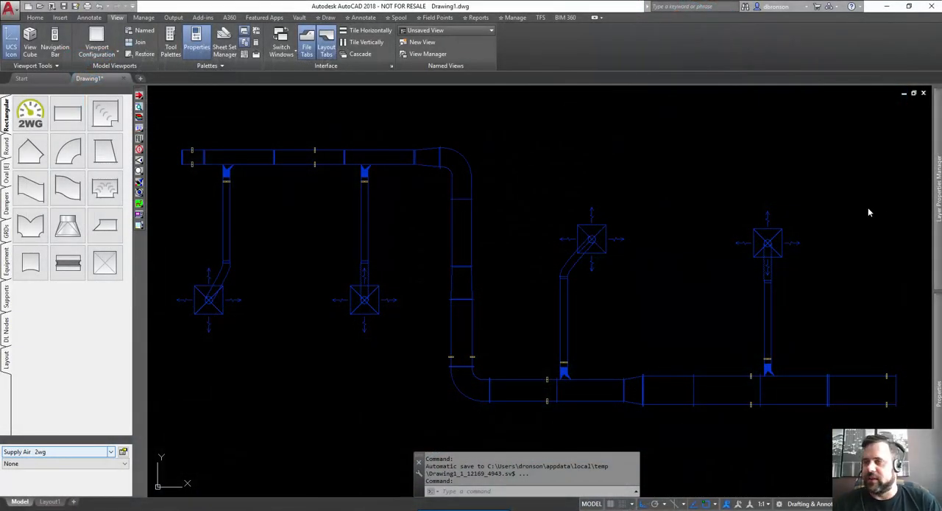
{"action": "mouse_move", "coordinate": [672, 153]}
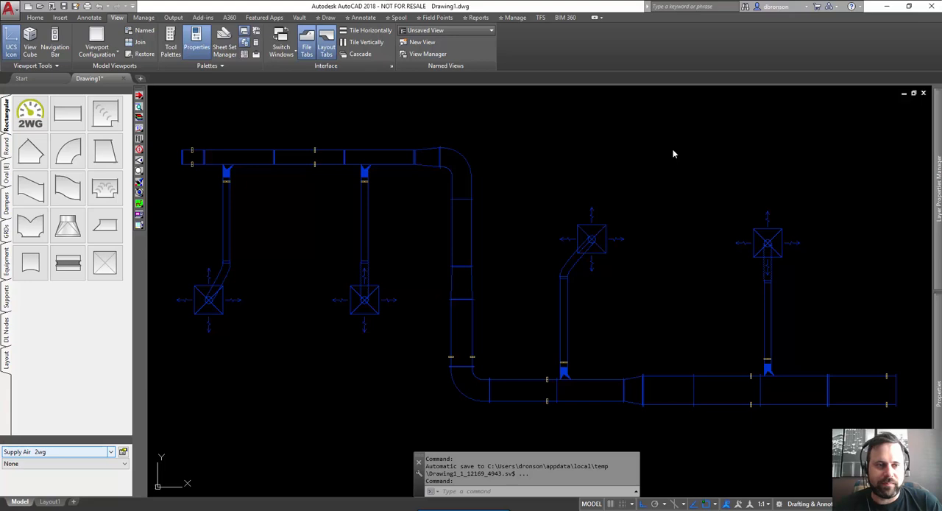
{"action": "mouse_move", "coordinate": [672, 149]}
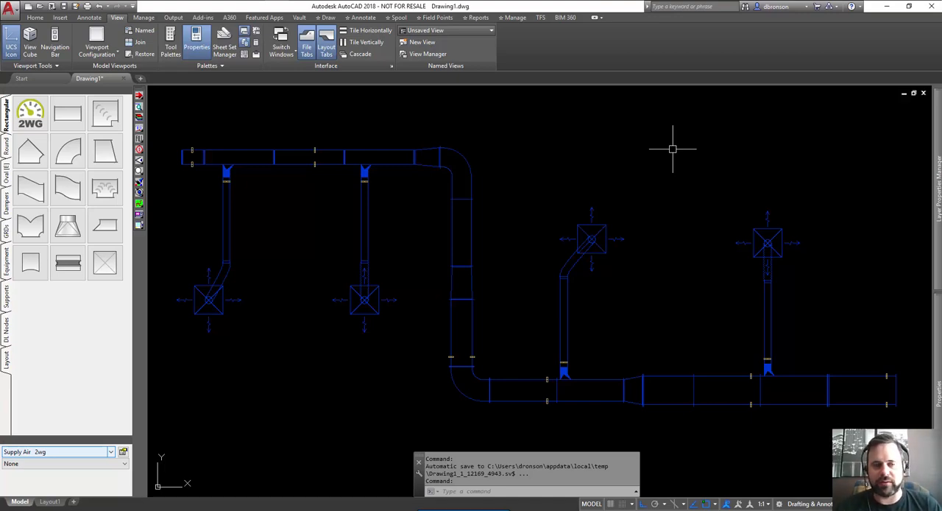
{"action": "mouse_move", "coordinate": [453, 162]}
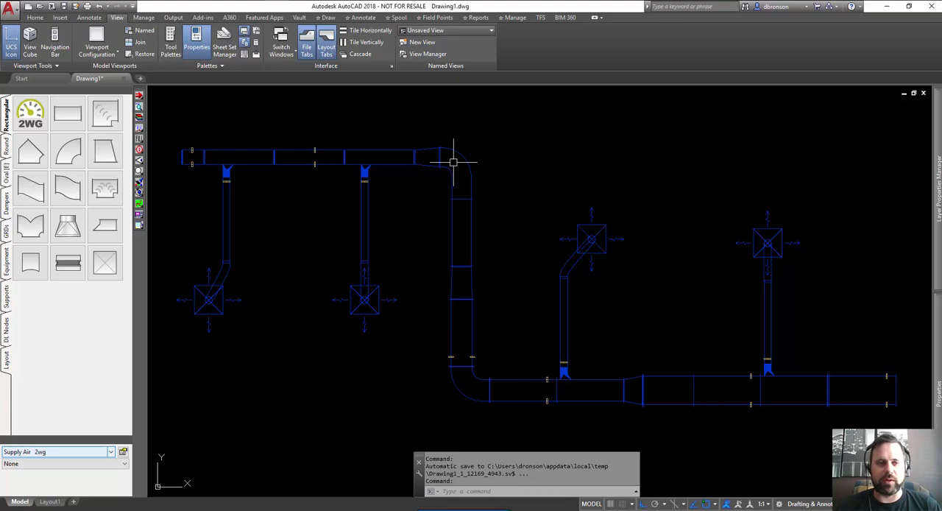
{"action": "mouse_move", "coordinate": [580, 185]}
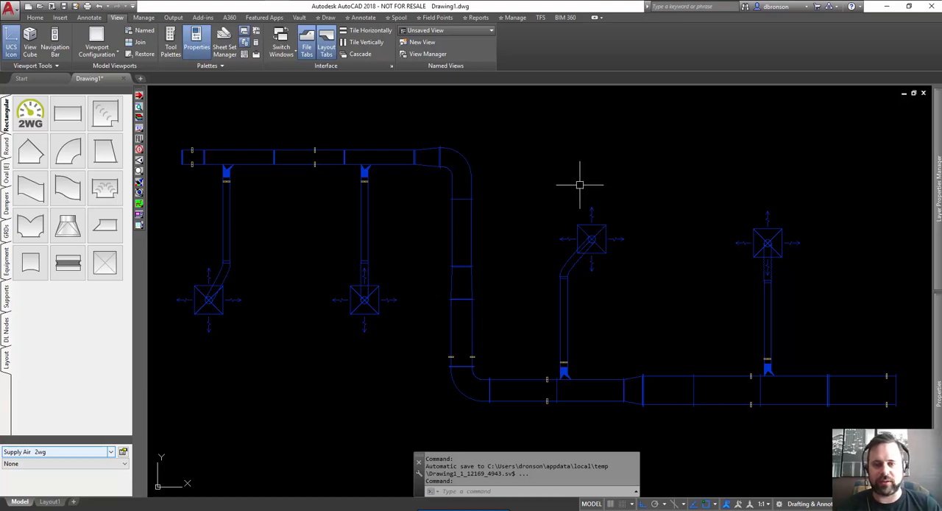
{"action": "mouse_move", "coordinate": [580, 183]}
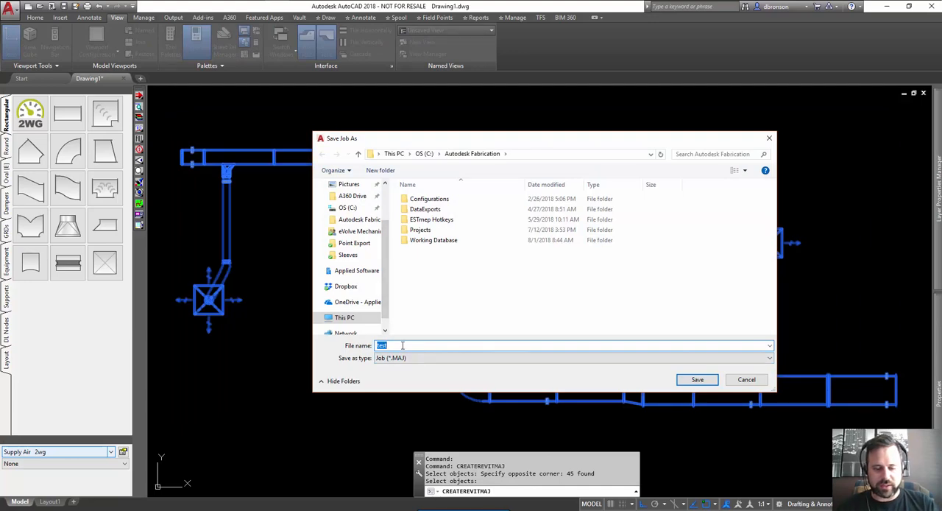
Save the ductwork job as a Revit job file named Project
{"action": "type", "text": "Project"}
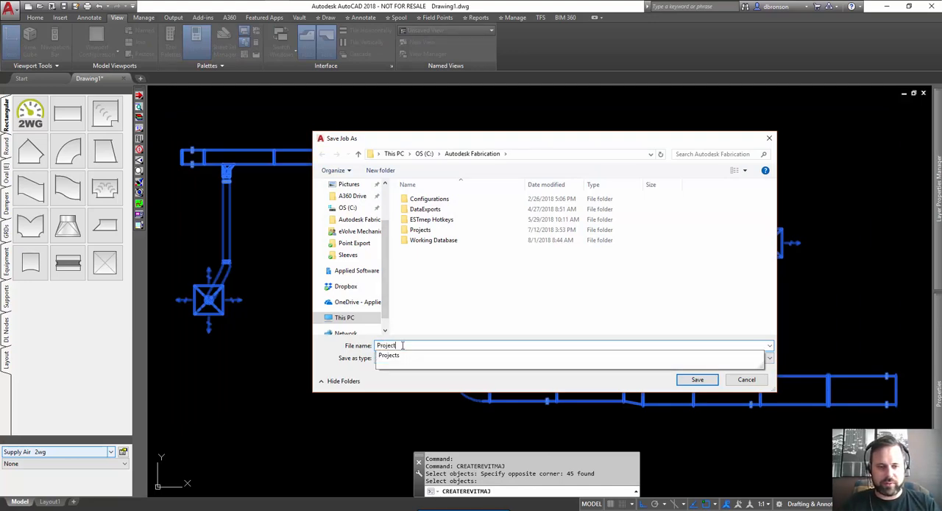
{"action": "left_click", "coordinate": [746, 379]}
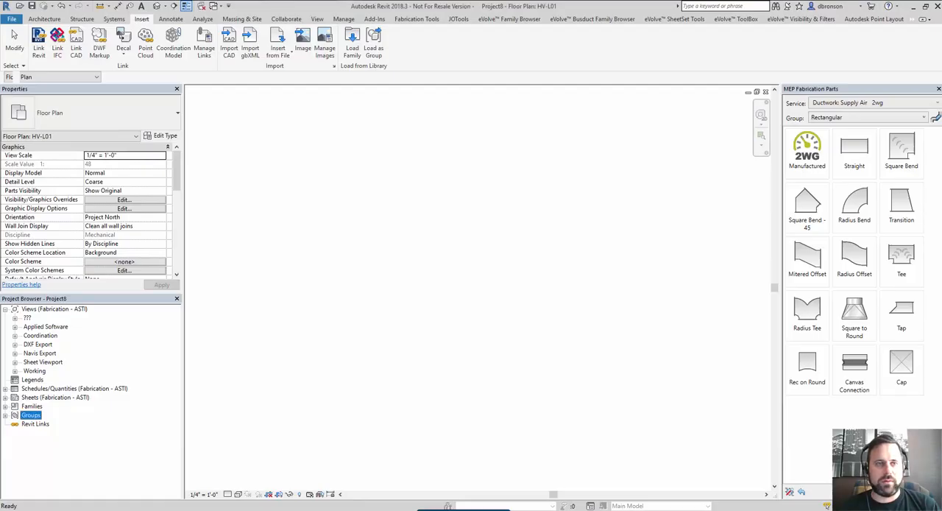
{"action": "mouse_move", "coordinate": [417, 19]}
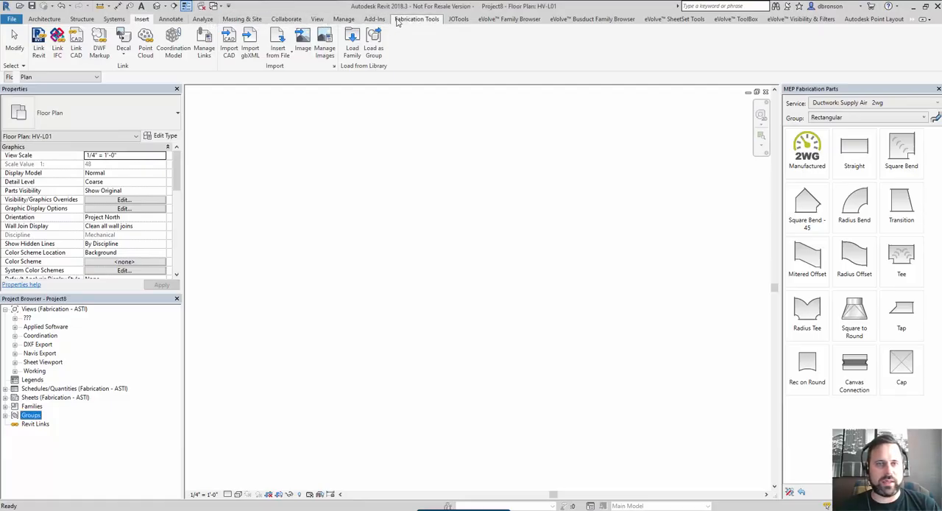
Switch to the Add-Ins tab to reach Revit Extension for Fabrication
{"action": "left_click", "coordinate": [374, 19]}
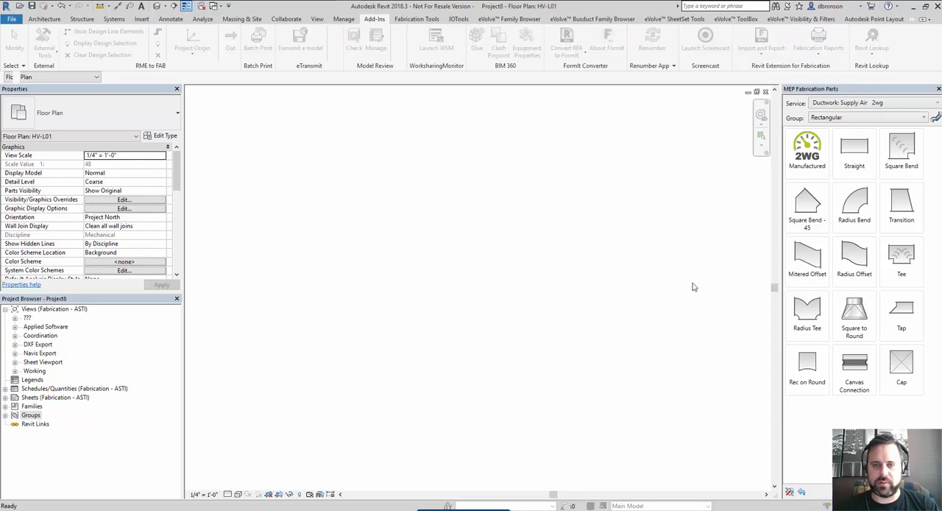
{"action": "mouse_move", "coordinate": [569, 304]}
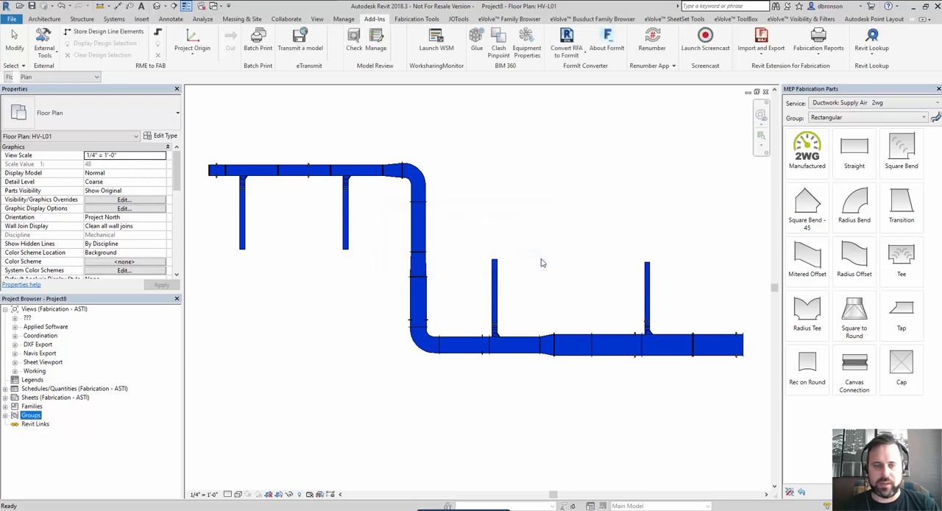
{"action": "mouse_move", "coordinate": [354, 264]}
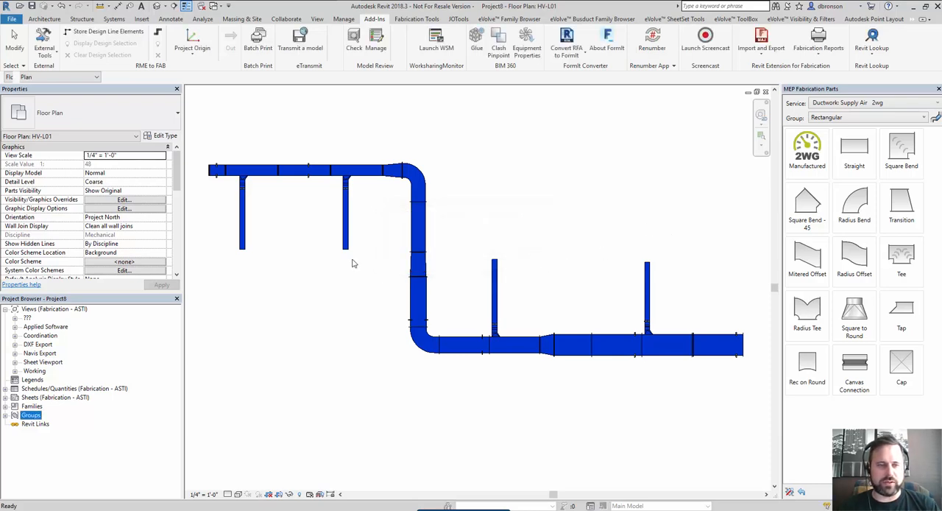
{"action": "mouse_move", "coordinate": [669, 275]}
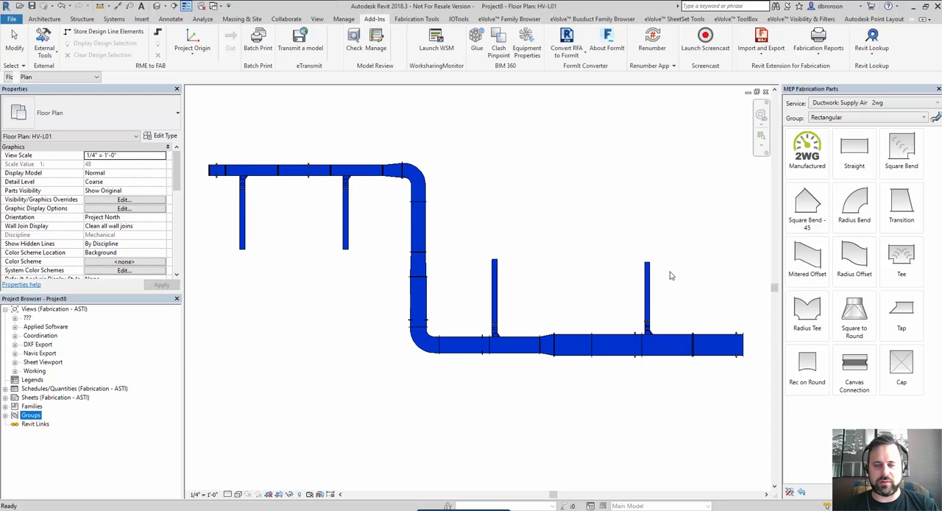
{"action": "mouse_move", "coordinate": [701, 285]}
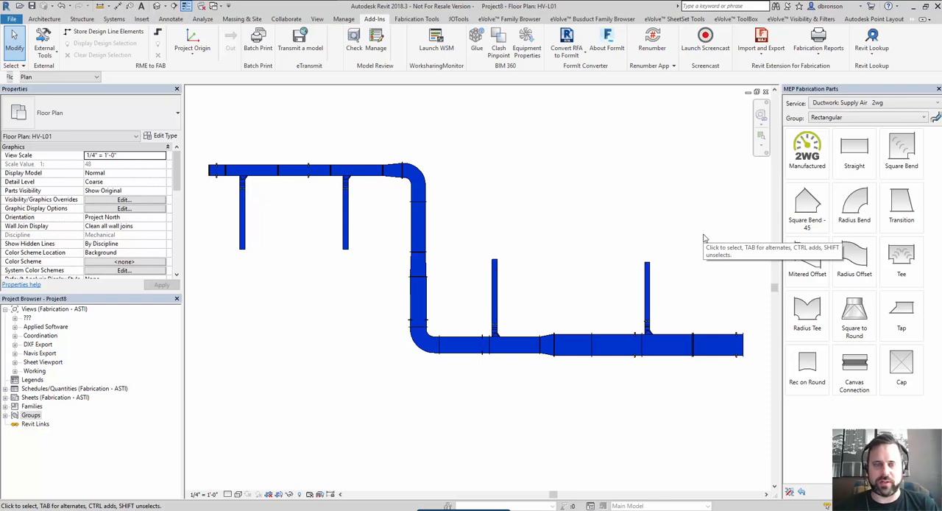
{"action": "mouse_move", "coordinate": [704, 238]}
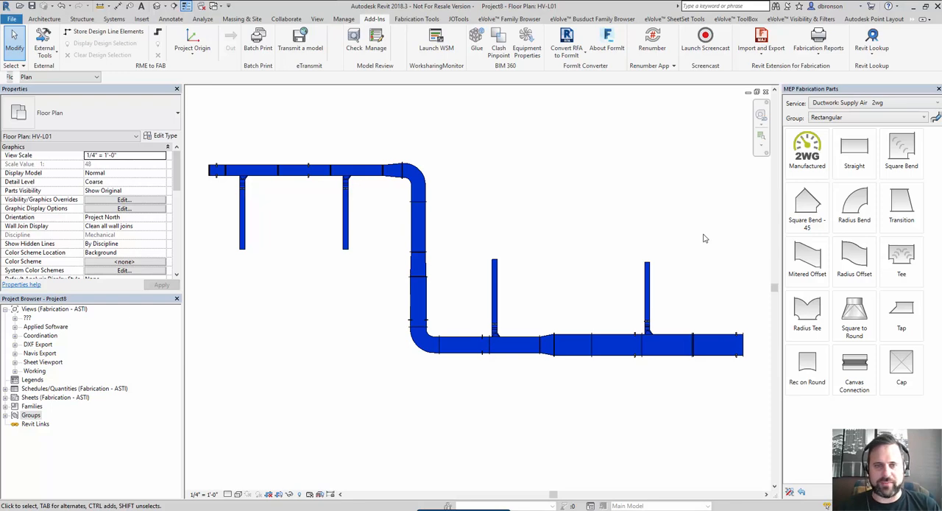
{"action": "mouse_move", "coordinate": [612, 225]}
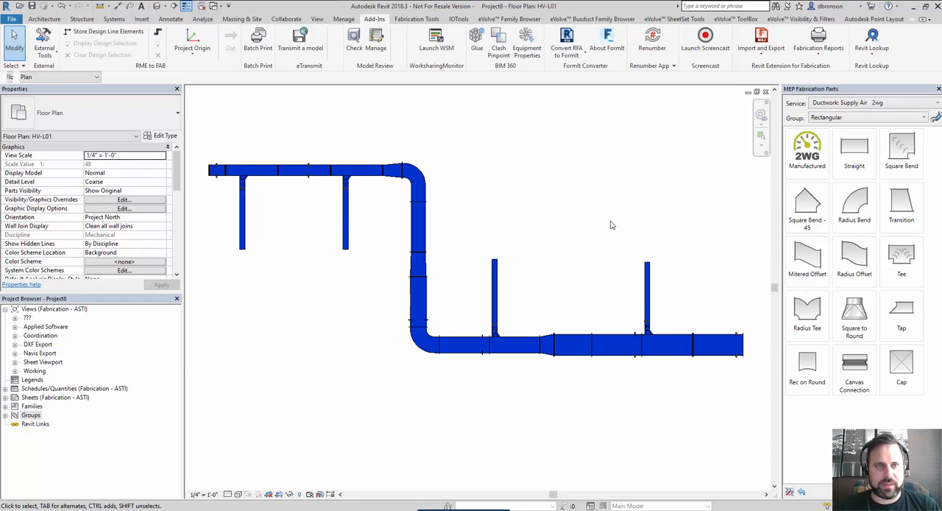
{"action": "mouse_move", "coordinate": [507, 204]}
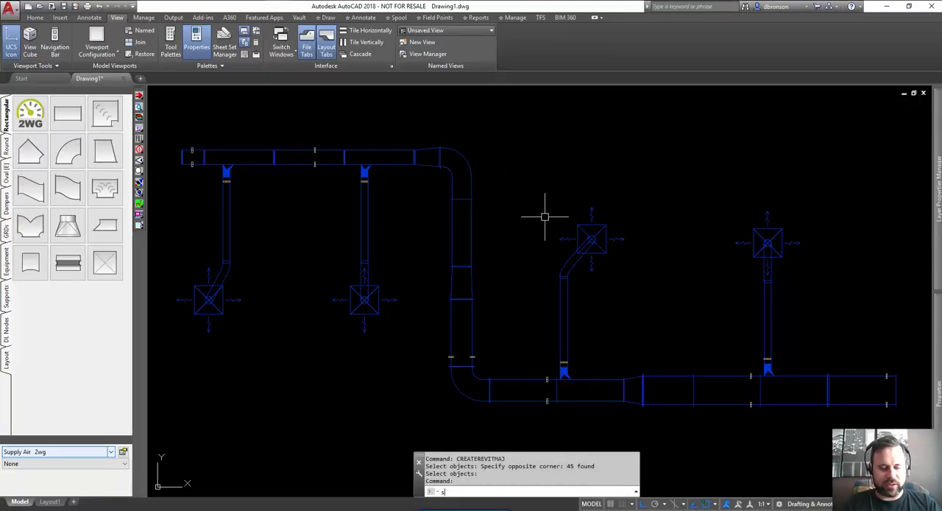
Use SELECTFILTER sorted by source name to keep only Flex and Layin Supply Diffuser items
{"action": "type", "text": "SELECTFILTER"}
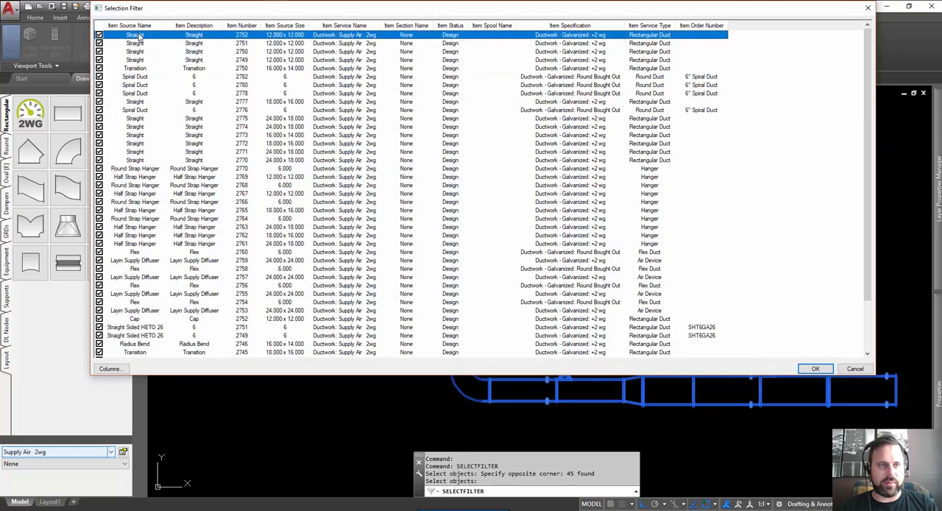
{"action": "left_click", "coordinate": [126, 25]}
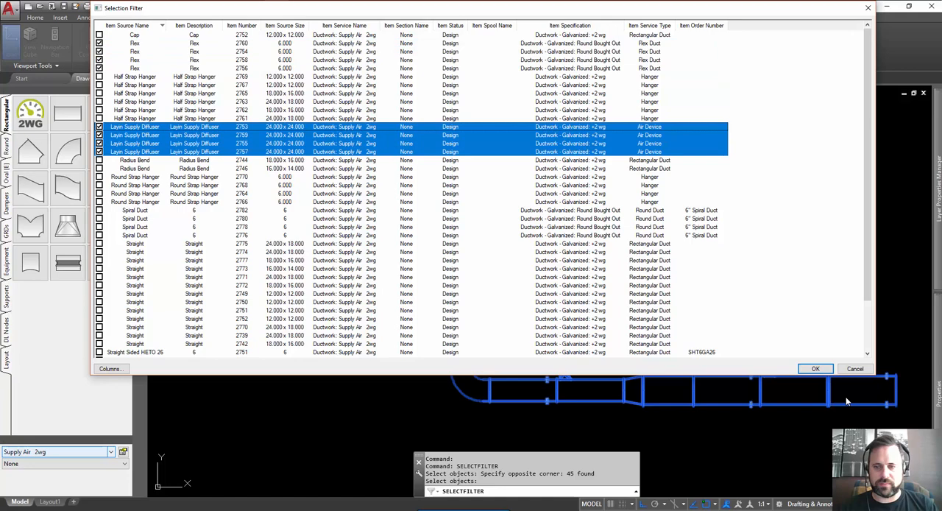
{"action": "left_click", "coordinate": [814, 368]}
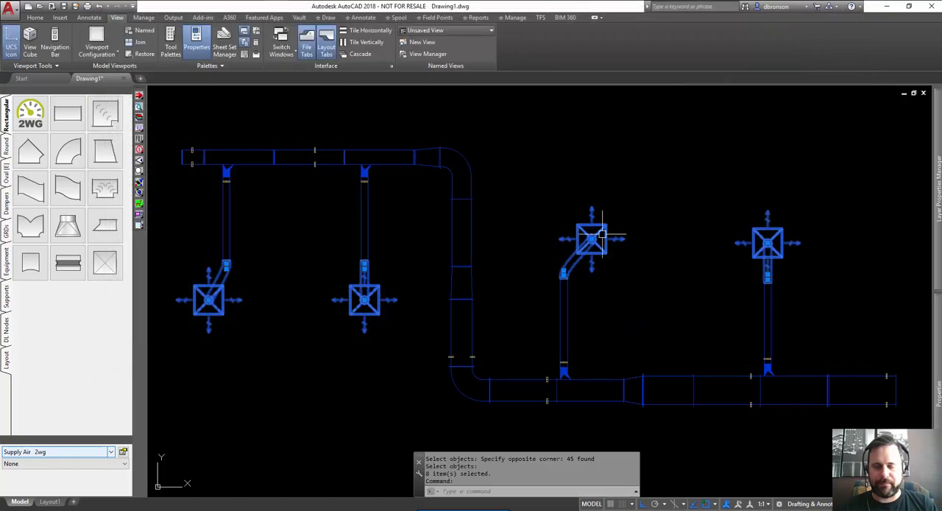
{"action": "mouse_move", "coordinate": [664, 168]}
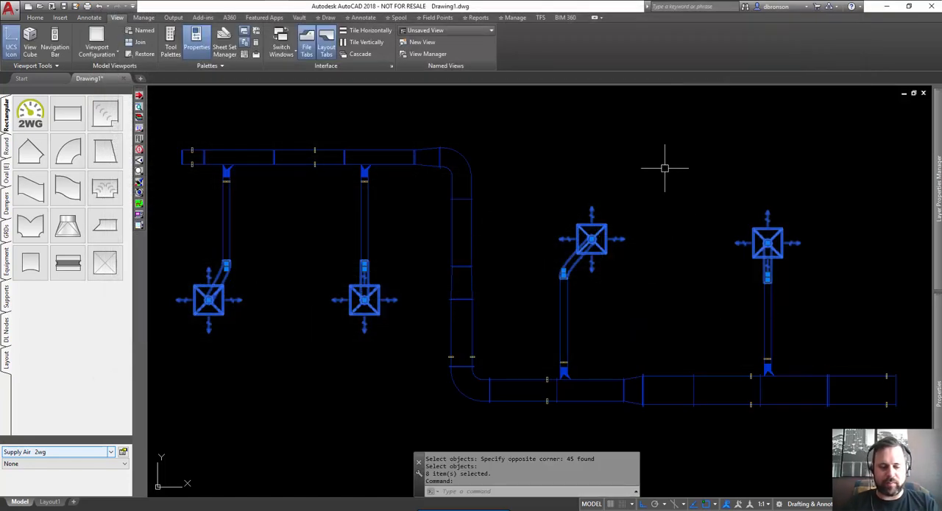
Run IFCEXPORT and save the selection as IFC-XML file Project A
{"action": "type", "text": "IFCe"}
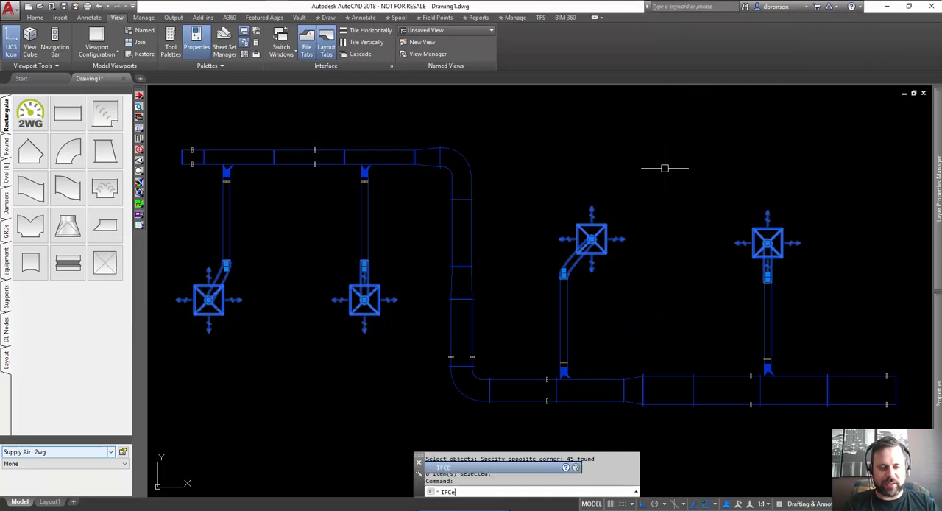
{"action": "key", "text": "Return"}
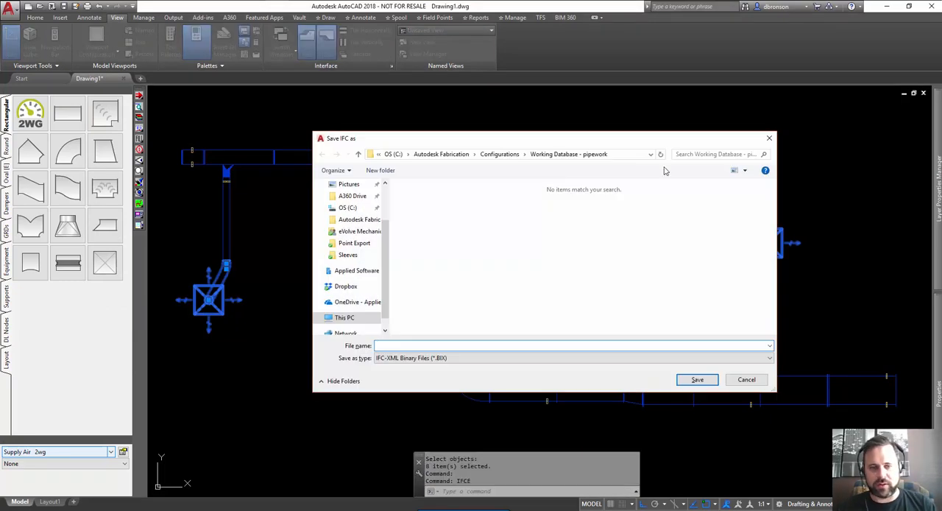
{"action": "left_click", "coordinate": [769, 358]}
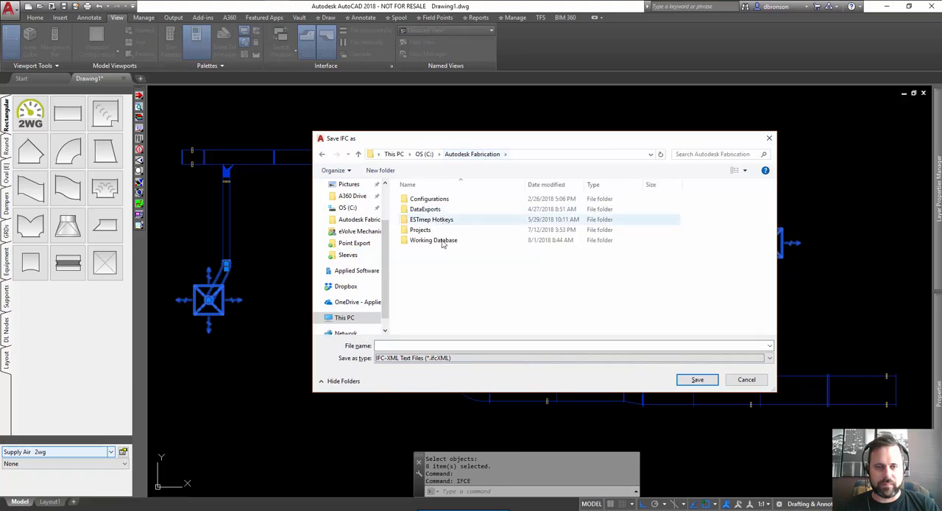
{"action": "type", "text": "Project A"}
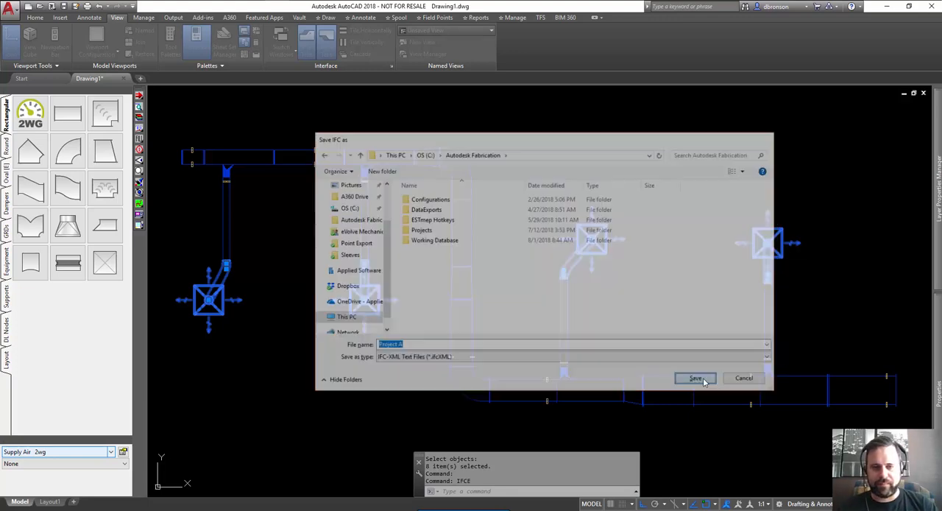
{"action": "left_click", "coordinate": [694, 378]}
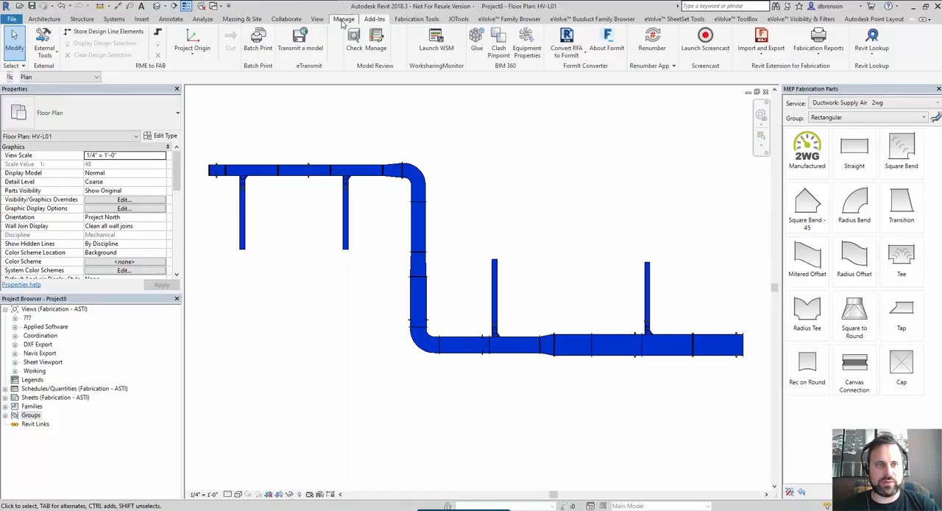
Add Project A.ifcXML as an IFC link through Manage Links
{"action": "left_click", "coordinate": [343, 19]}
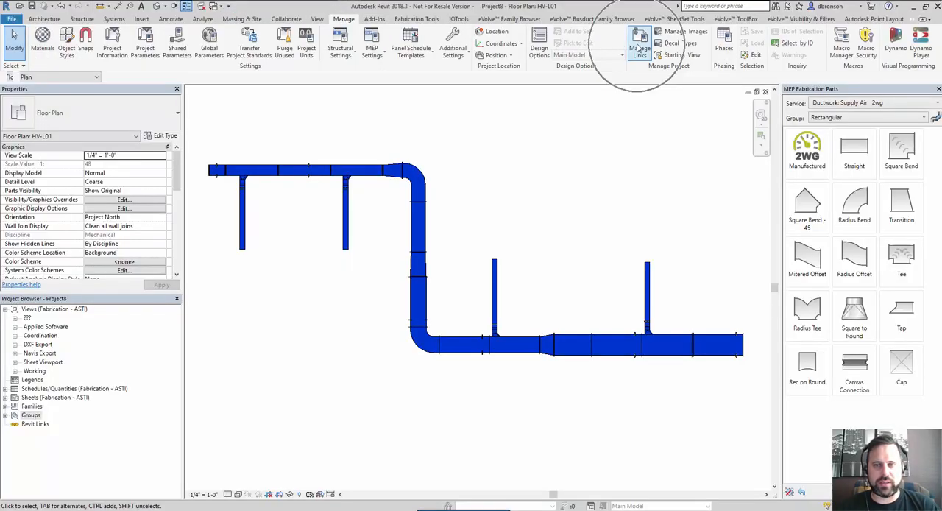
{"action": "left_click", "coordinate": [640, 42]}
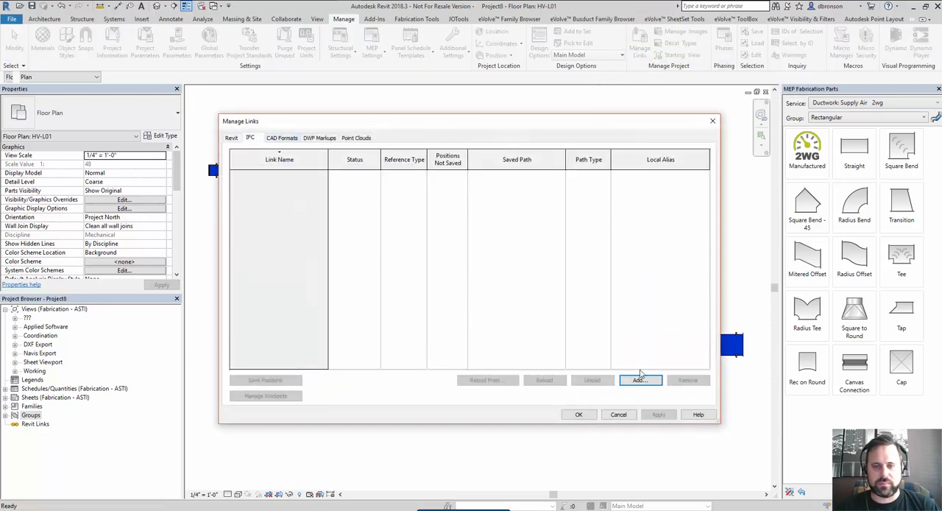
{"action": "left_click", "coordinate": [640, 379]}
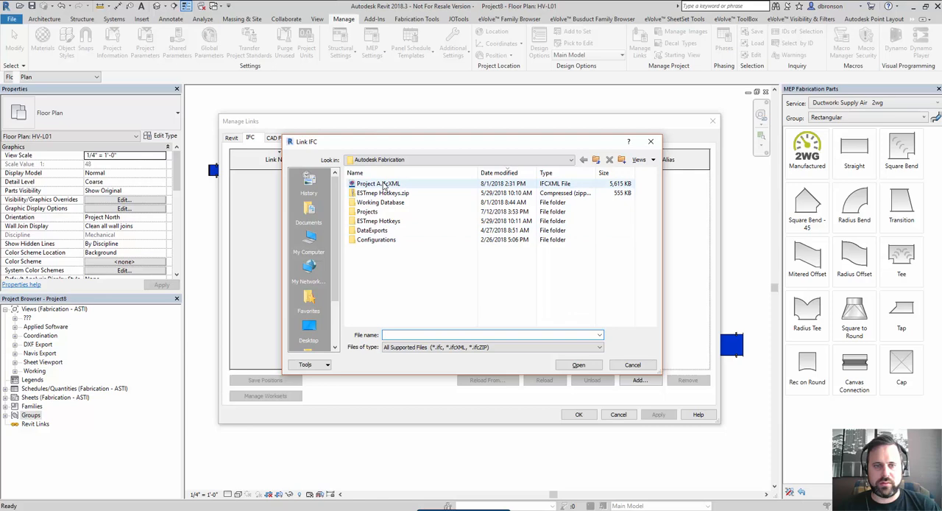
{"action": "left_click", "coordinate": [632, 365]}
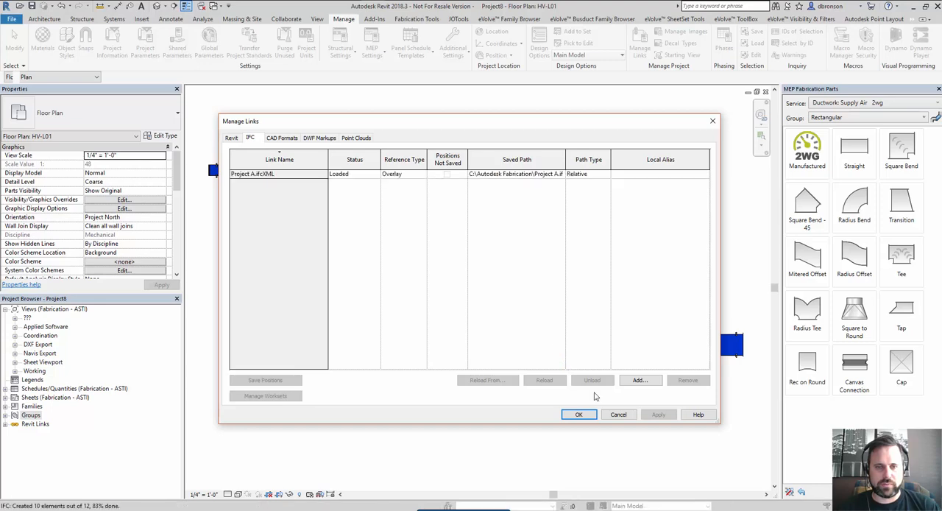
{"action": "left_click", "coordinate": [578, 414]}
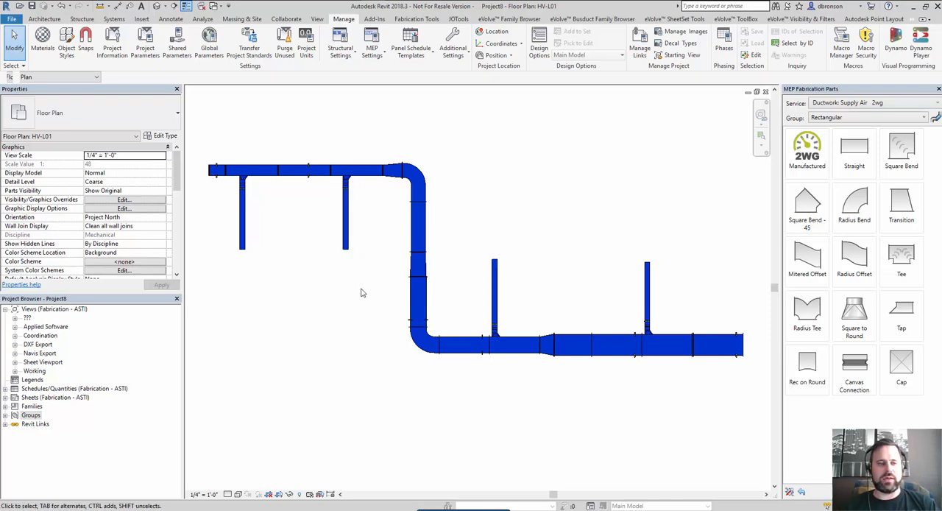
{"action": "mouse_move", "coordinate": [465, 265]}
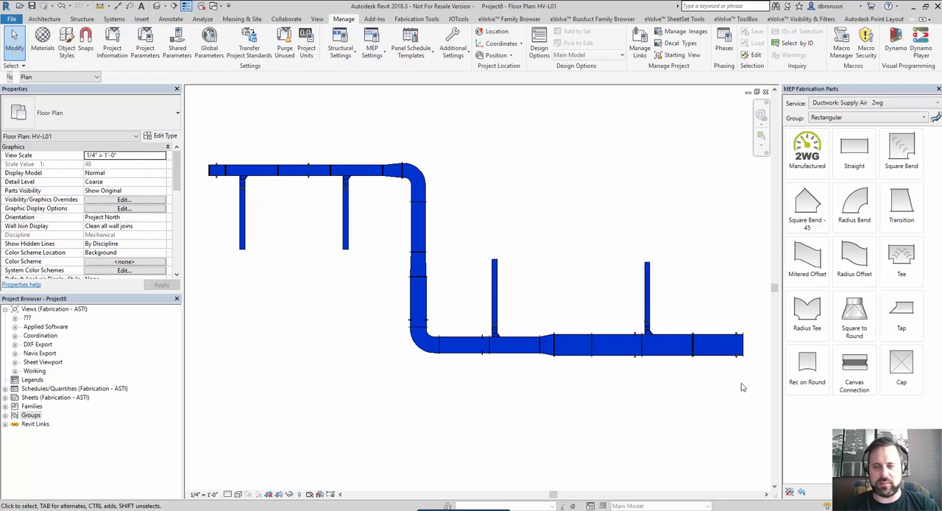
{"action": "mouse_move", "coordinate": [759, 393]}
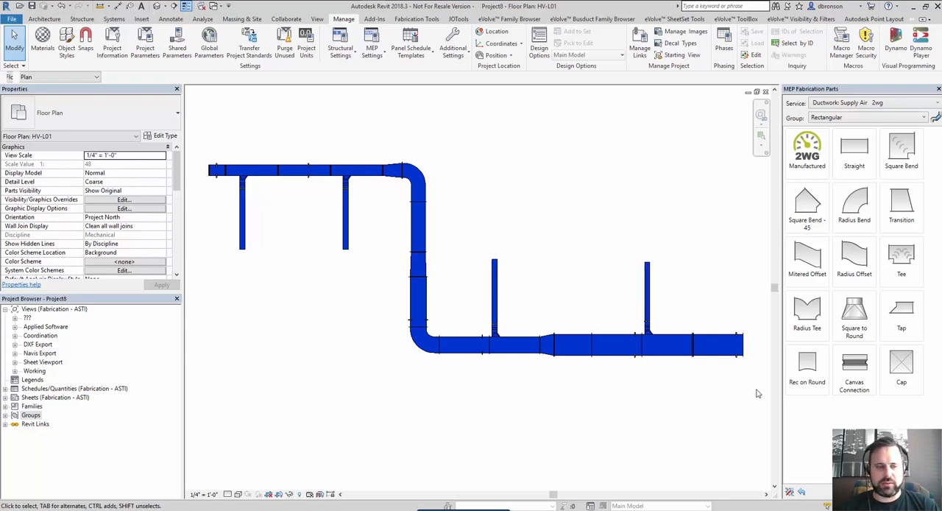
Select all Project A instances, bind the link, and remove the unused IFC link
{"action": "left_click", "coordinate": [5, 423]}
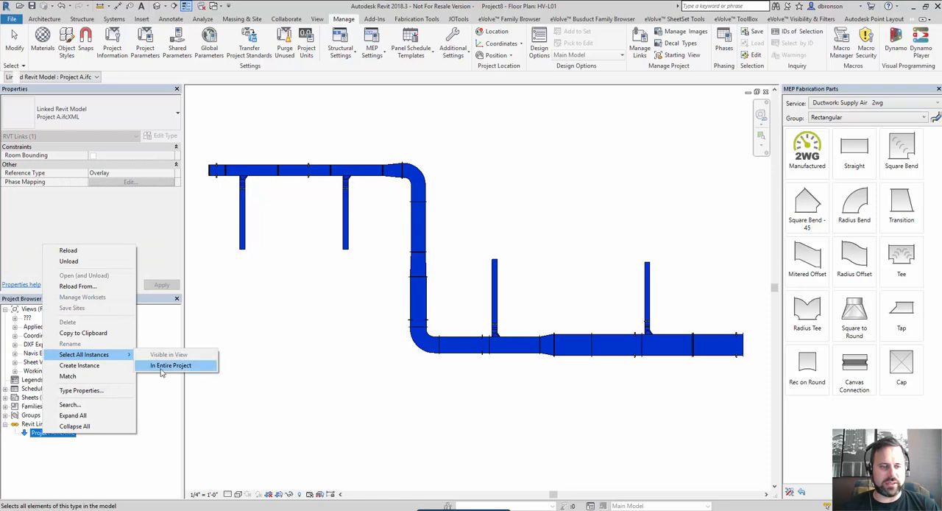
{"action": "left_click", "coordinate": [170, 365]}
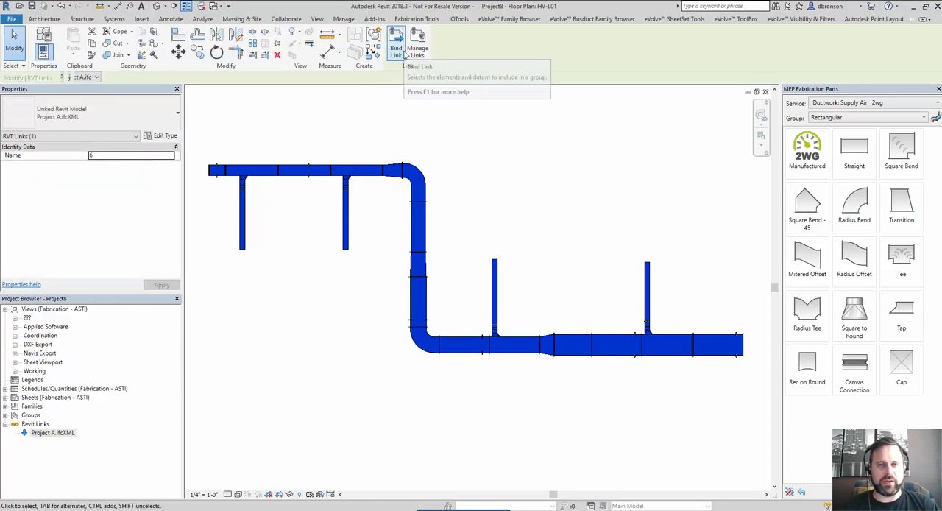
{"action": "left_click", "coordinate": [396, 48]}
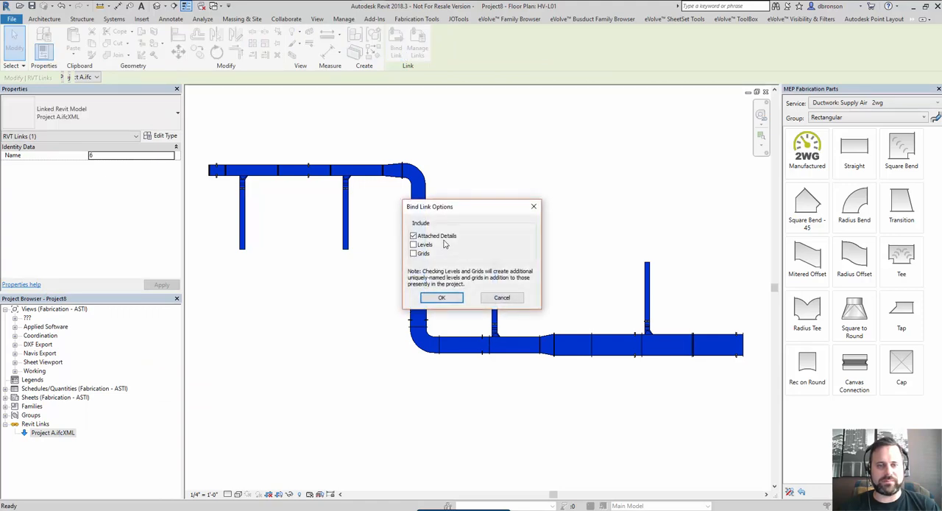
{"action": "left_click", "coordinate": [442, 298]}
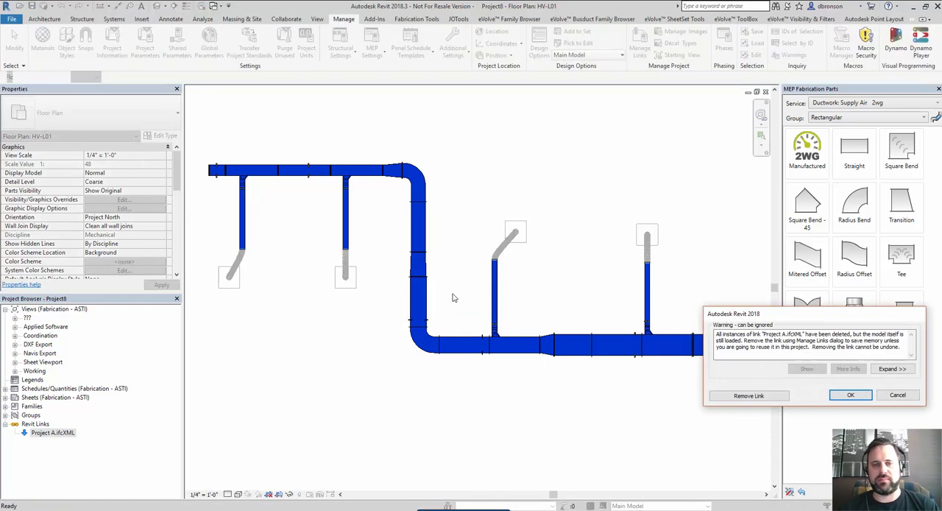
{"action": "mouse_move", "coordinate": [748, 396]}
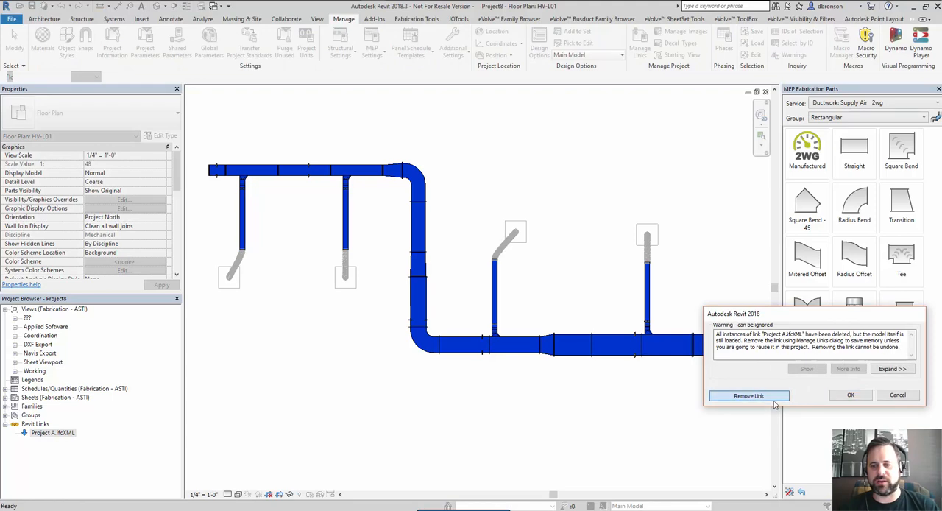
{"action": "left_click", "coordinate": [749, 396]}
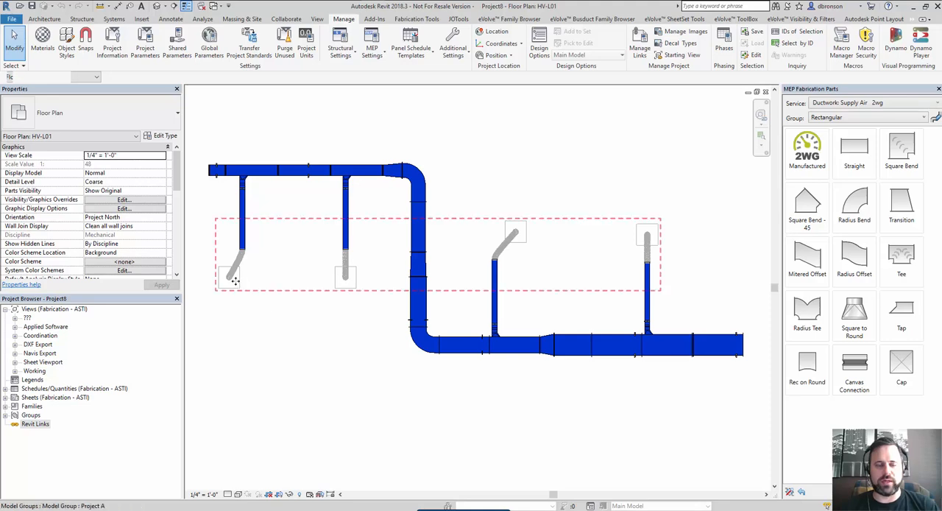
{"action": "mouse_move", "coordinate": [225, 274]}
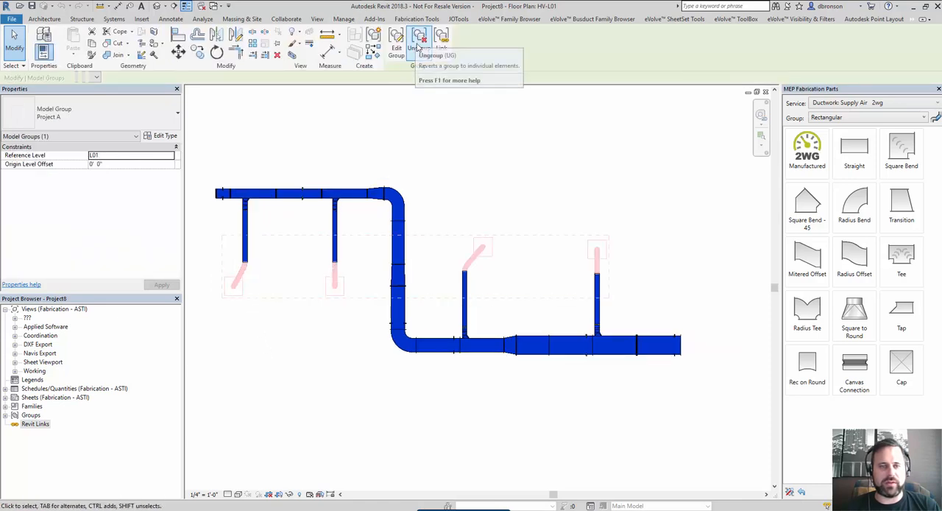
{"action": "mouse_move", "coordinate": [420, 40]}
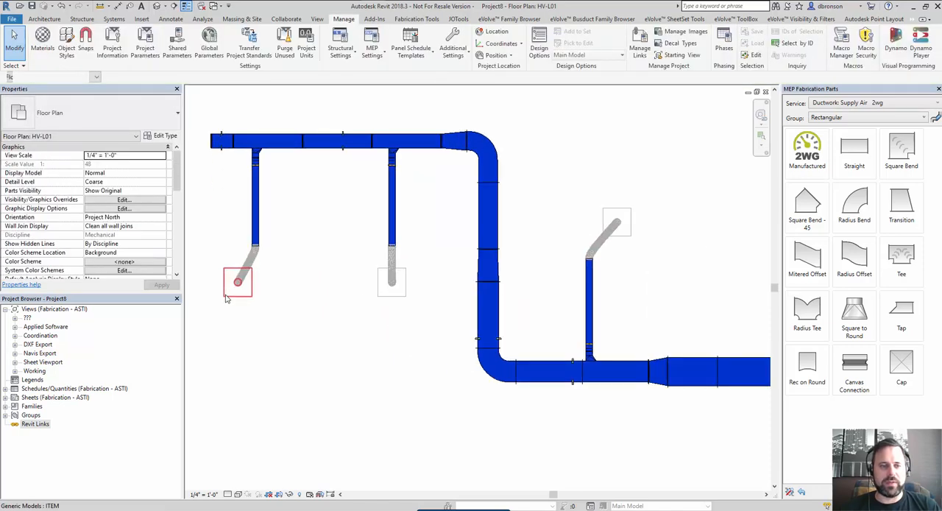
Pick individual separated diffusers and flex ducts from the ungrouped Project A parts
{"action": "left_click", "coordinate": [391, 282]}
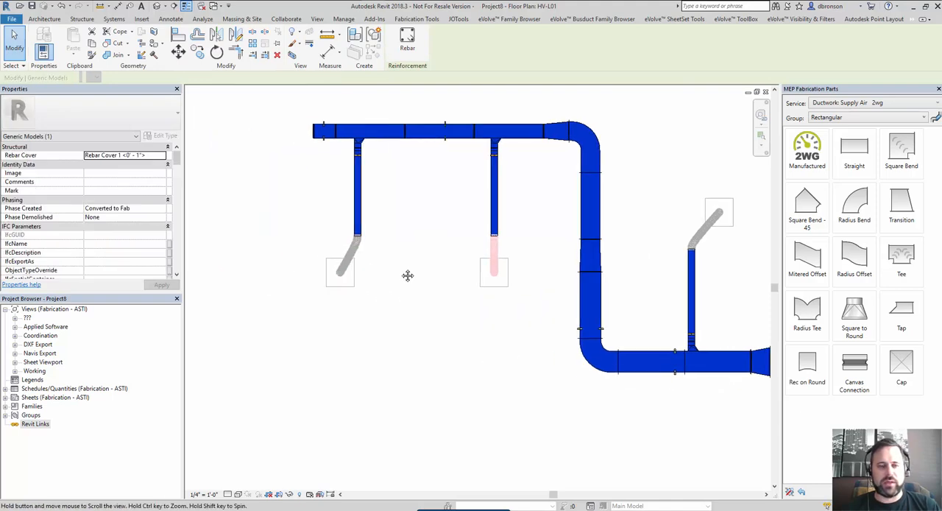
{"action": "left_click", "coordinate": [344, 19]}
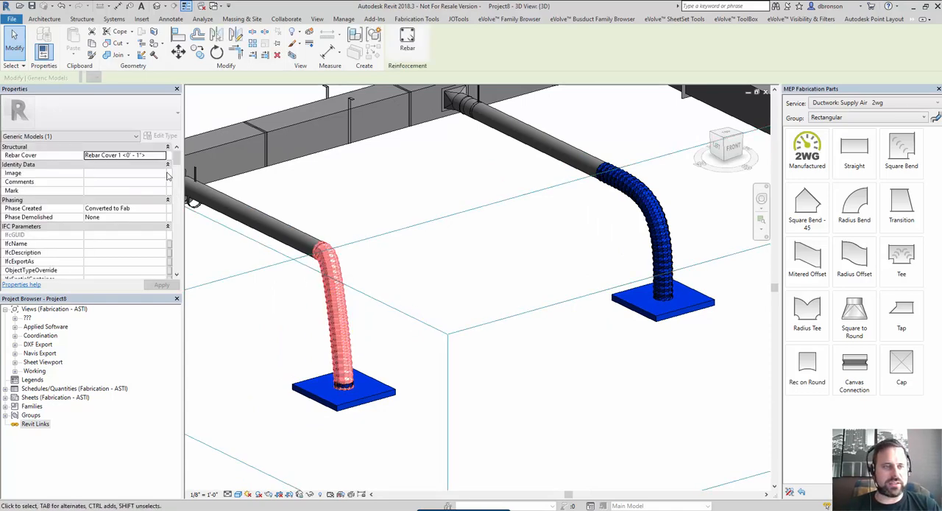
Scroll the flex duct's MAP_General properties, then the diffuser's
{"action": "scroll", "scroll_direction": "down", "scroll_amount": 3}
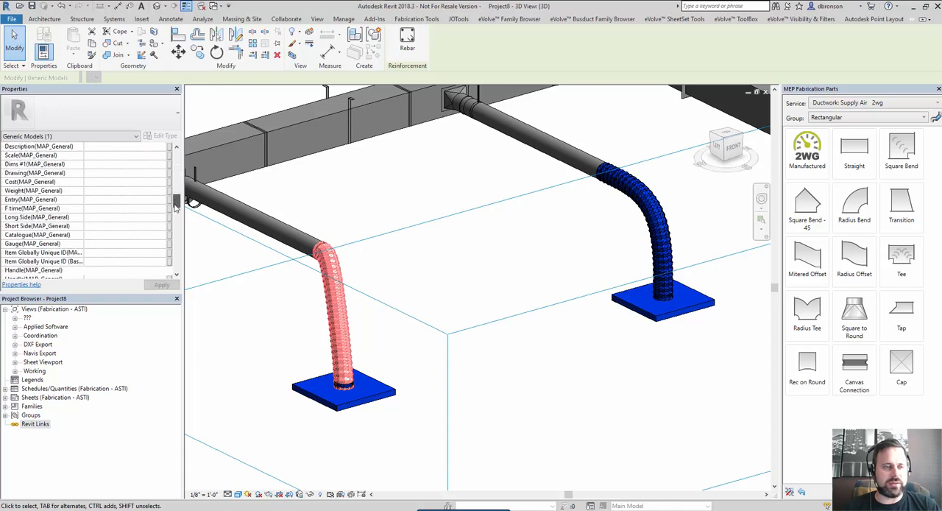
{"action": "scroll", "scroll_direction": "down", "scroll_amount": 3}
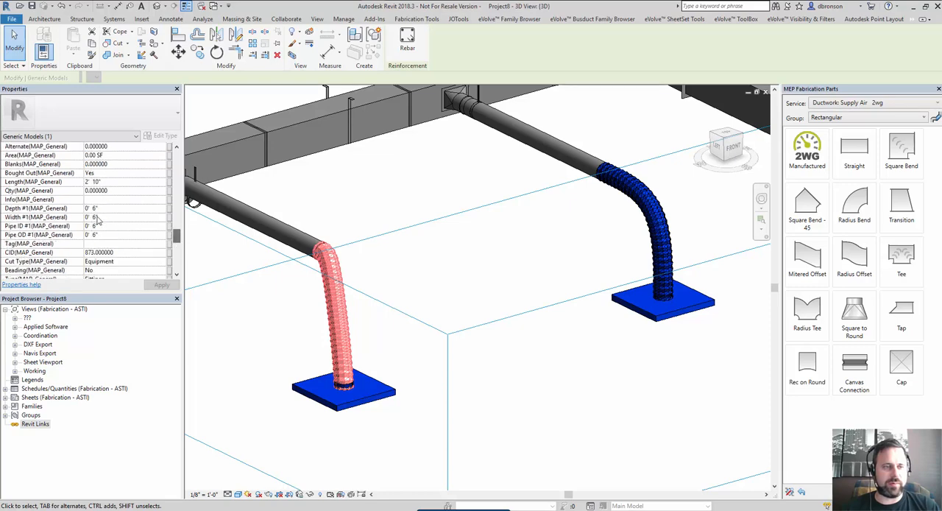
{"action": "scroll", "scroll_direction": "down", "scroll_amount": 3}
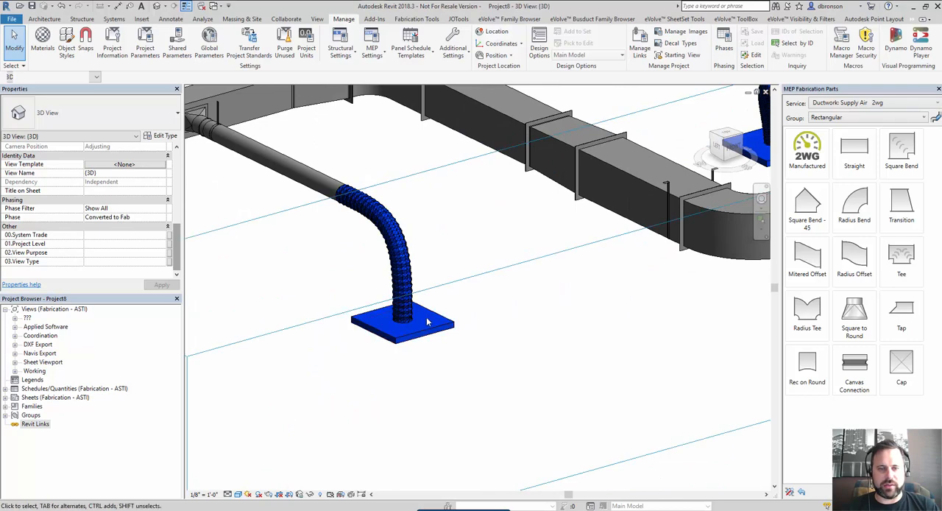
{"action": "left_click", "coordinate": [402, 321]}
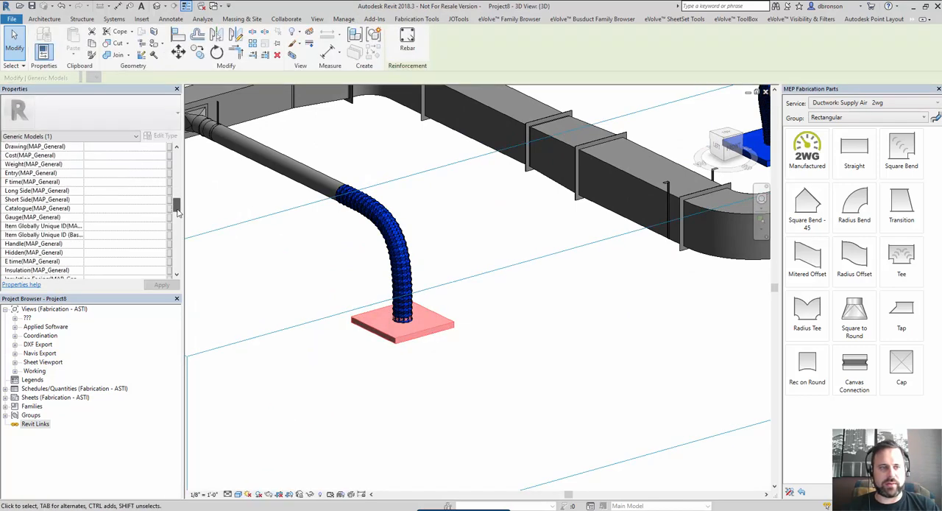
{"action": "scroll", "scroll_direction": "down", "scroll_amount": 3}
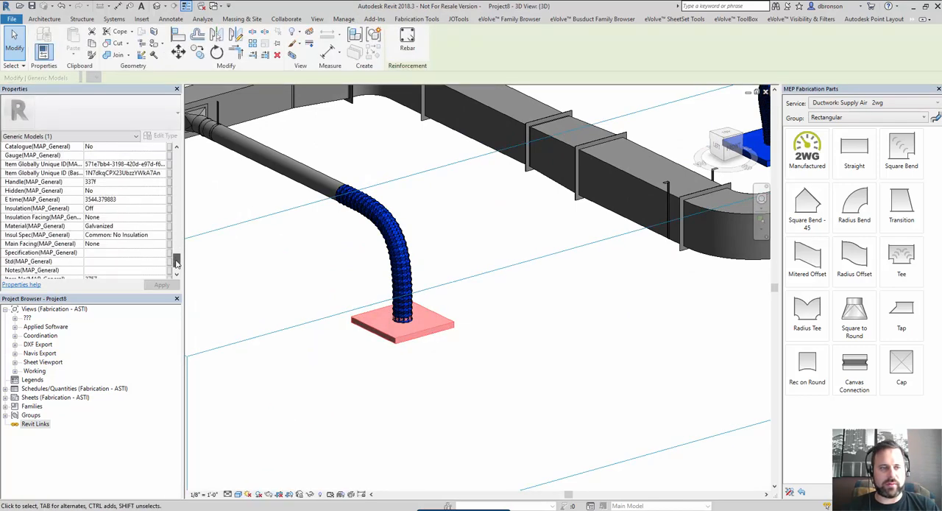